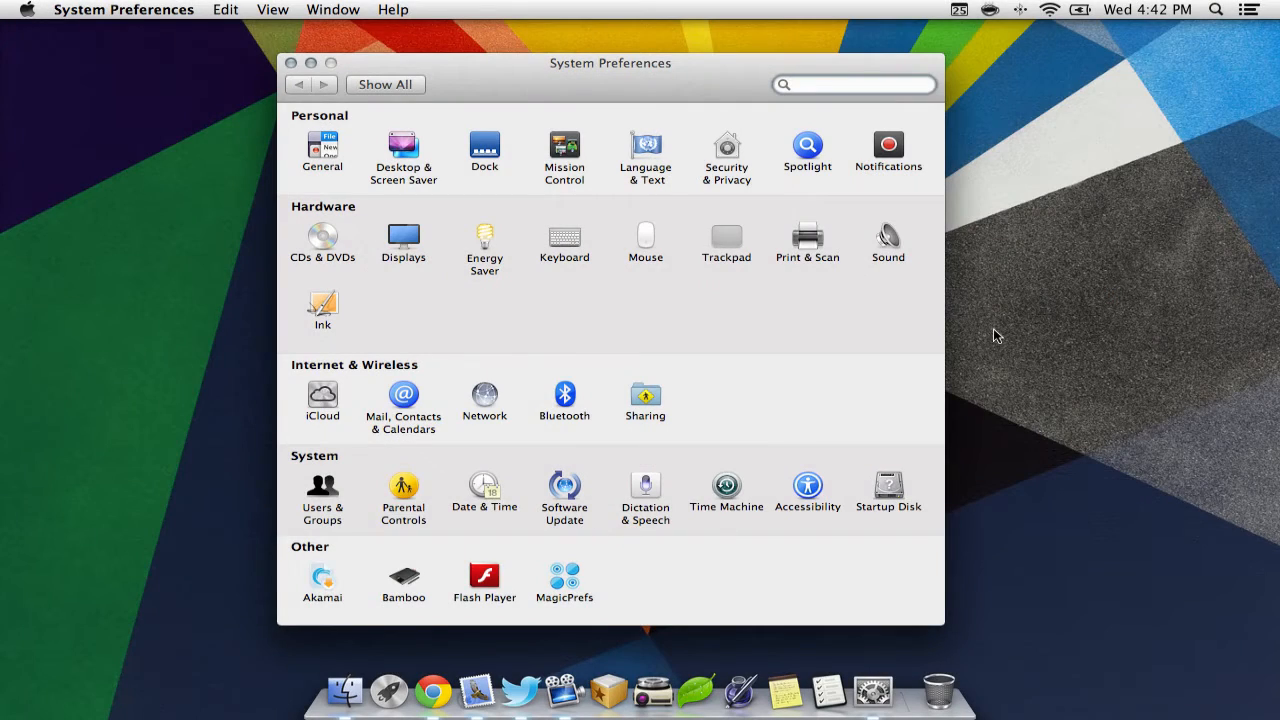
Show the Notifications pane with Calendar's alert style set to Alerts
{"action": "left_click", "coordinate": [888, 148]}
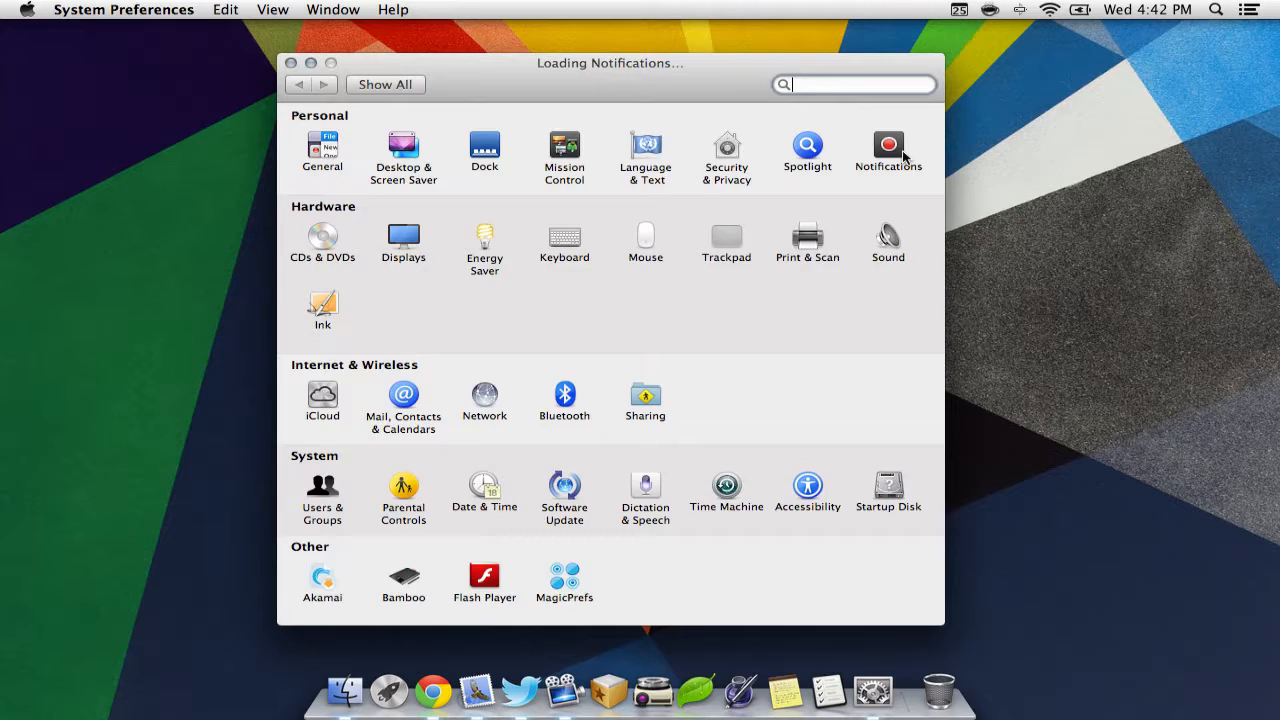
{"action": "left_click", "coordinate": [888, 144]}
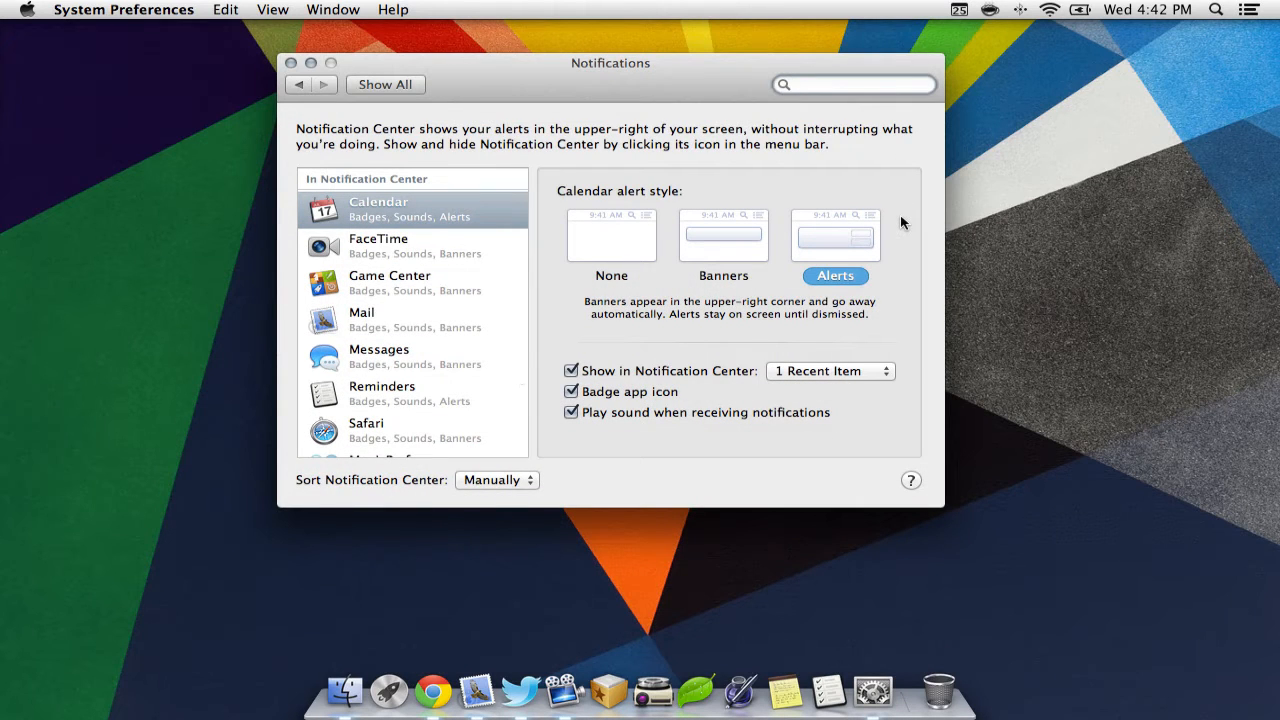
{"action": "mouse_move", "coordinate": [788, 240]}
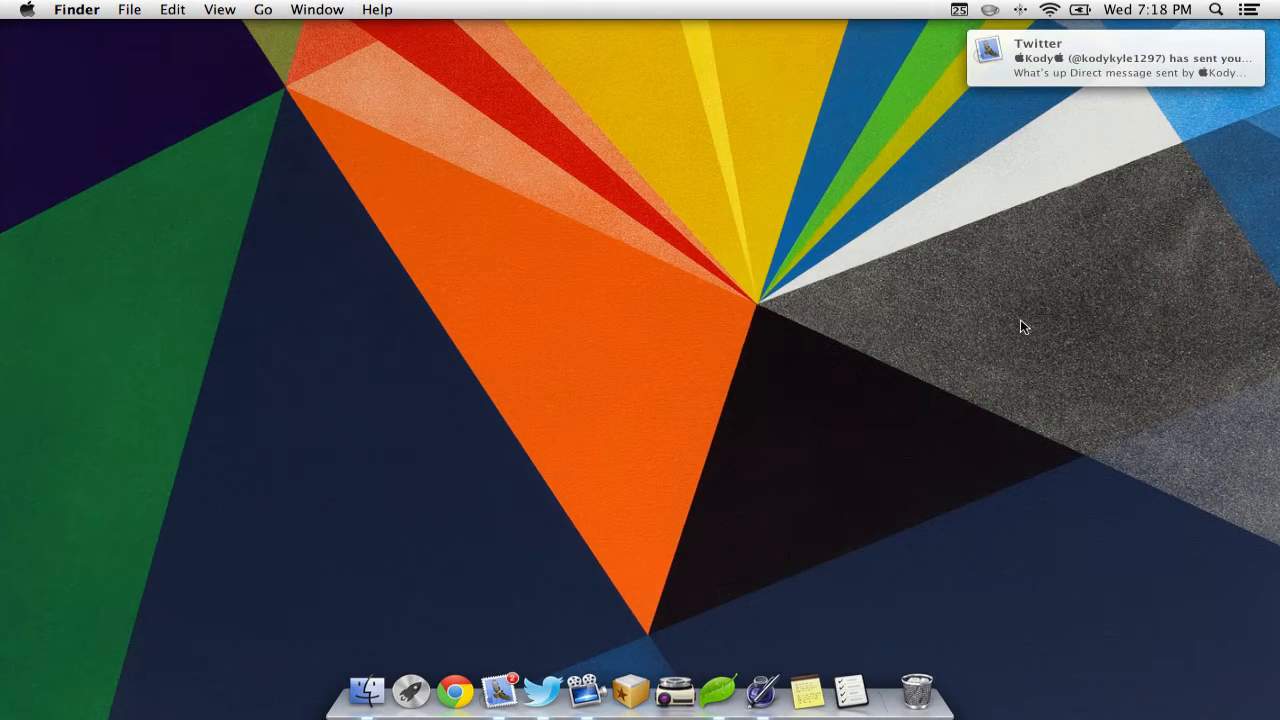
{"action": "mouse_move", "coordinate": [1118, 136]}
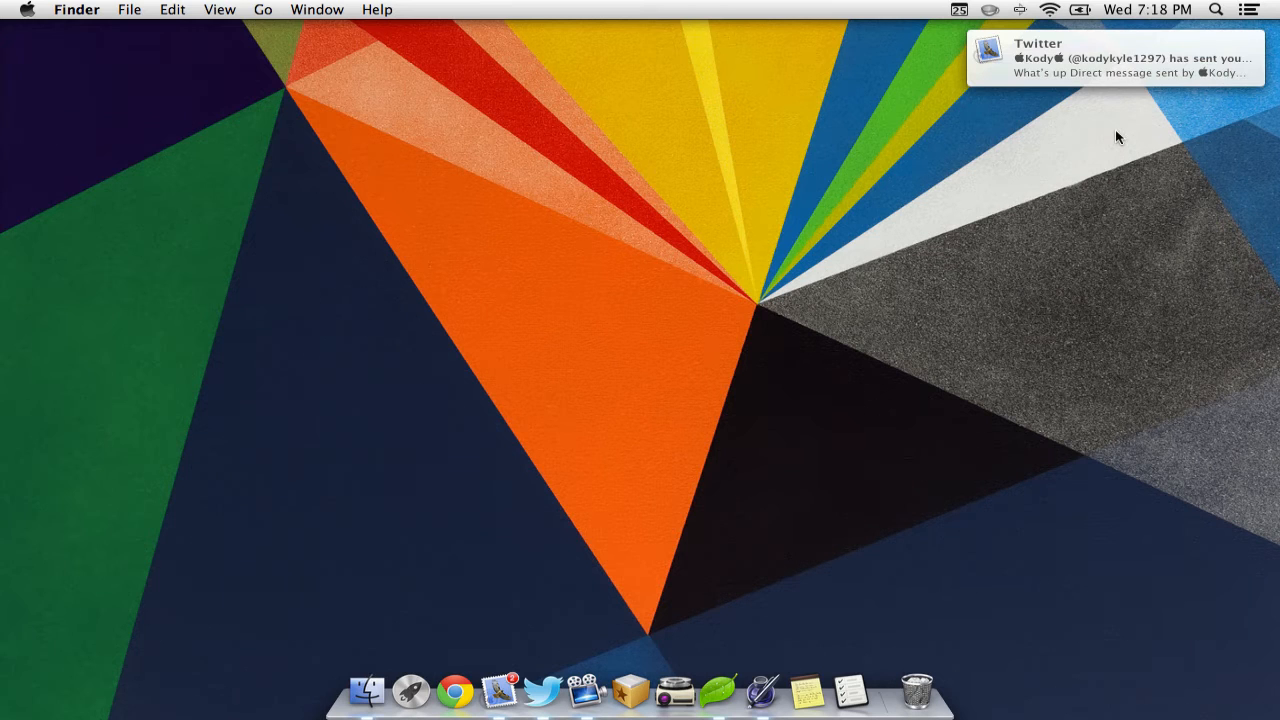
Reveal Notification Center listing recent Mail, Twitter and Tweetbot messages
{"action": "left_click", "coordinate": [1248, 8]}
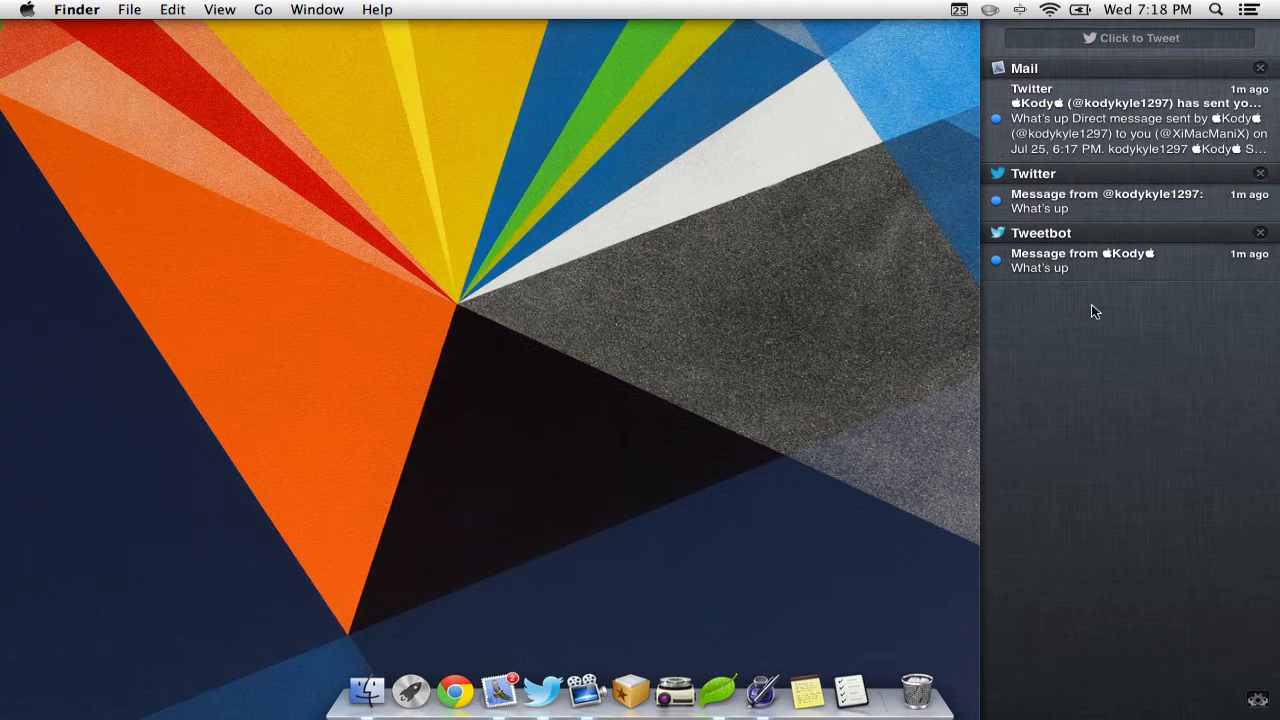
{"action": "mouse_move", "coordinate": [1088, 276]}
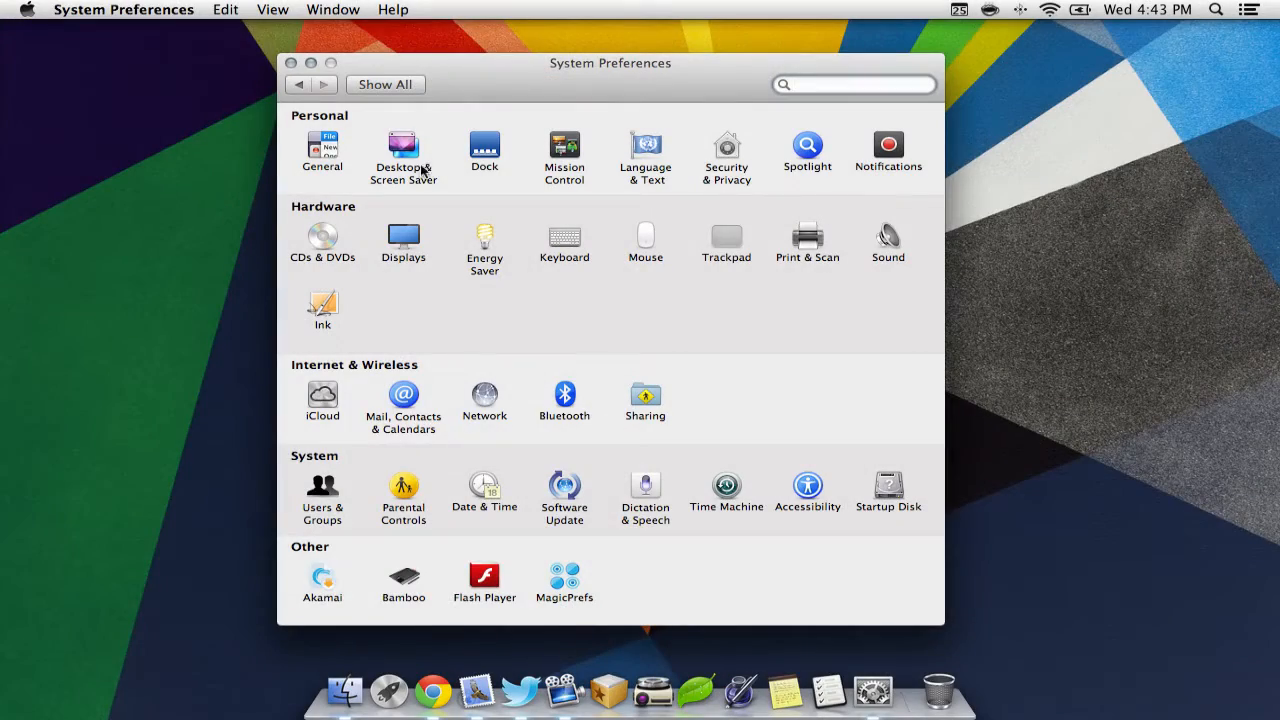
Browse Desktop & Screen Saver pictures, then show Dictation & Speech with Dictation on
{"action": "left_click", "coordinate": [404, 150]}
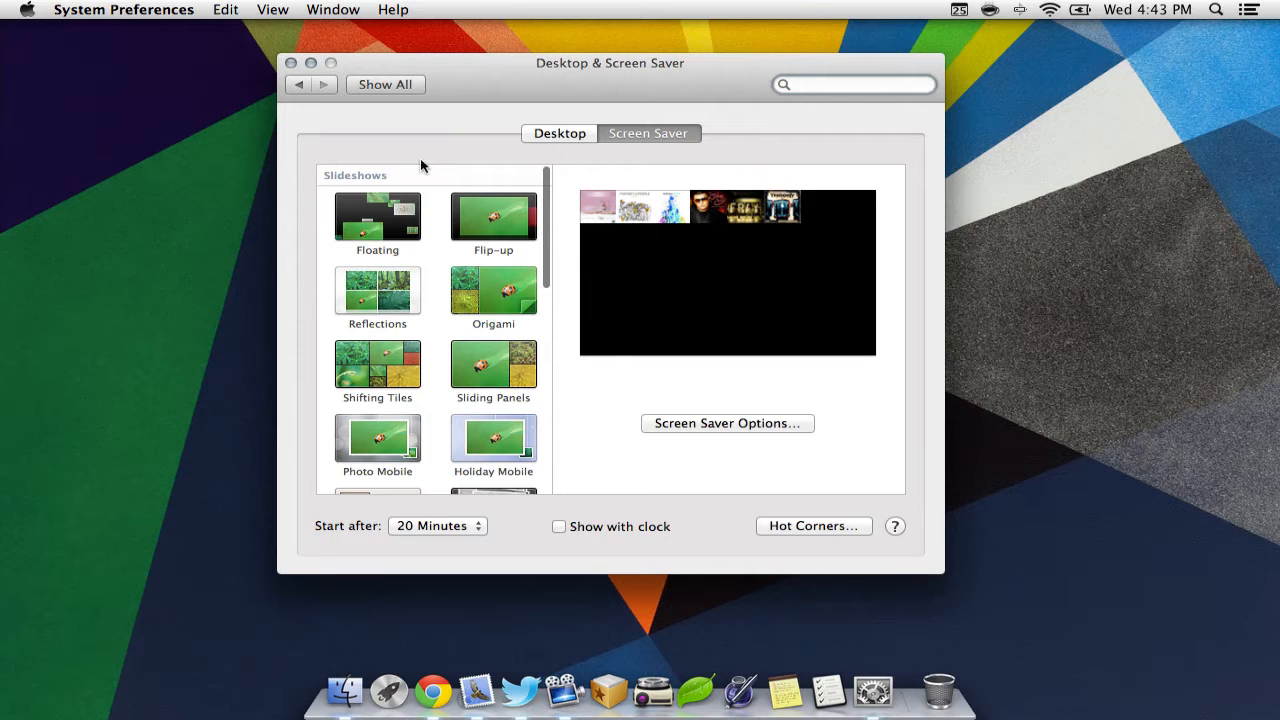
{"action": "scroll", "scroll_direction": "down", "scroll_amount": 3}
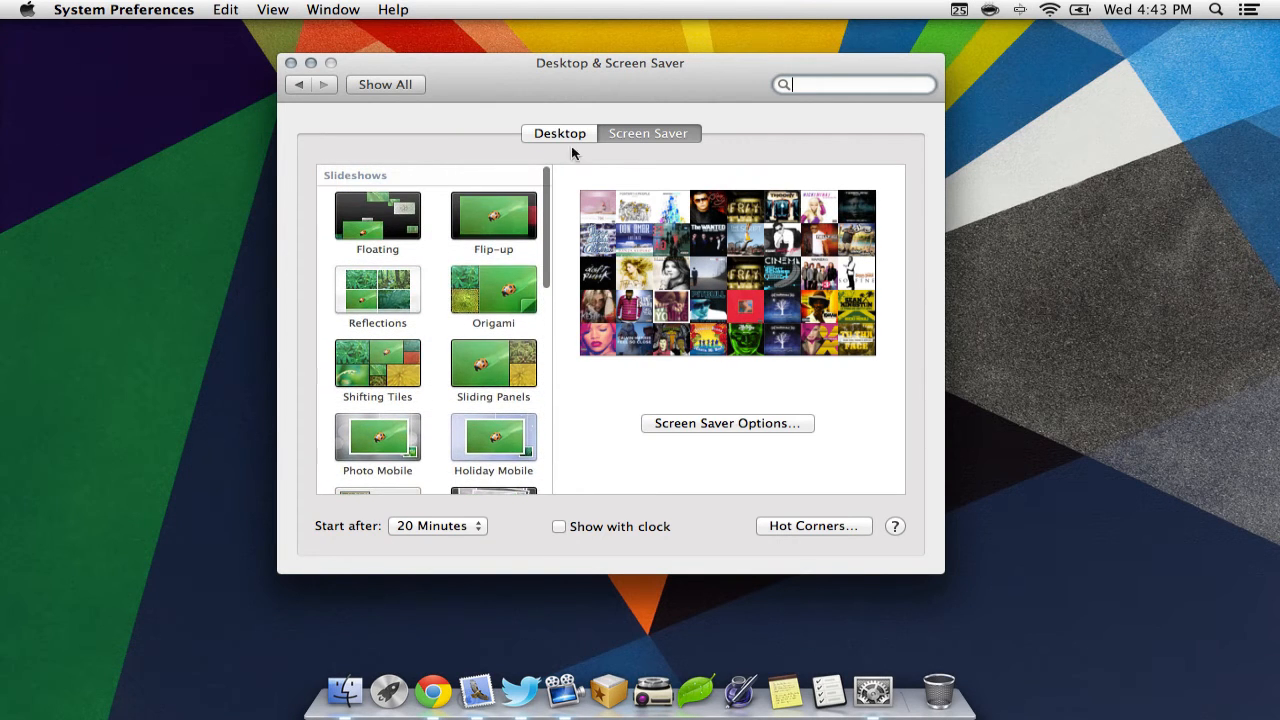
{"action": "left_click", "coordinate": [560, 132]}
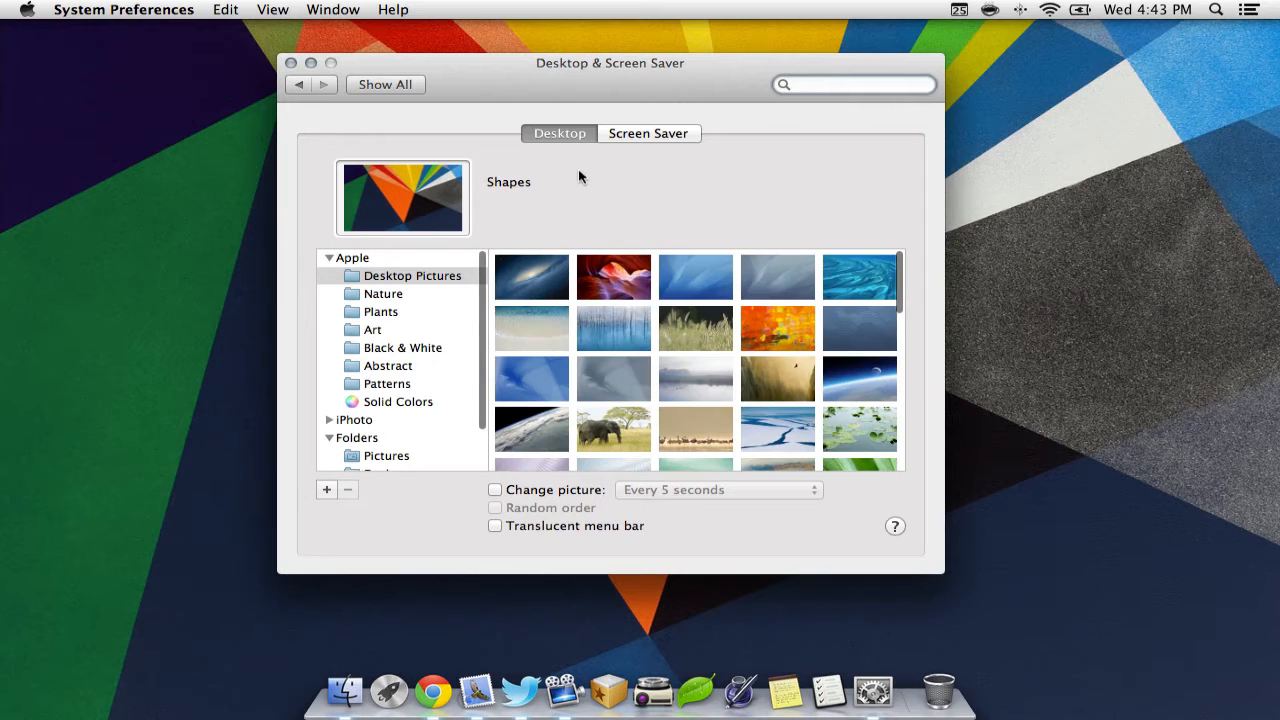
{"action": "scroll", "scroll_direction": "down", "scroll_amount": 3}
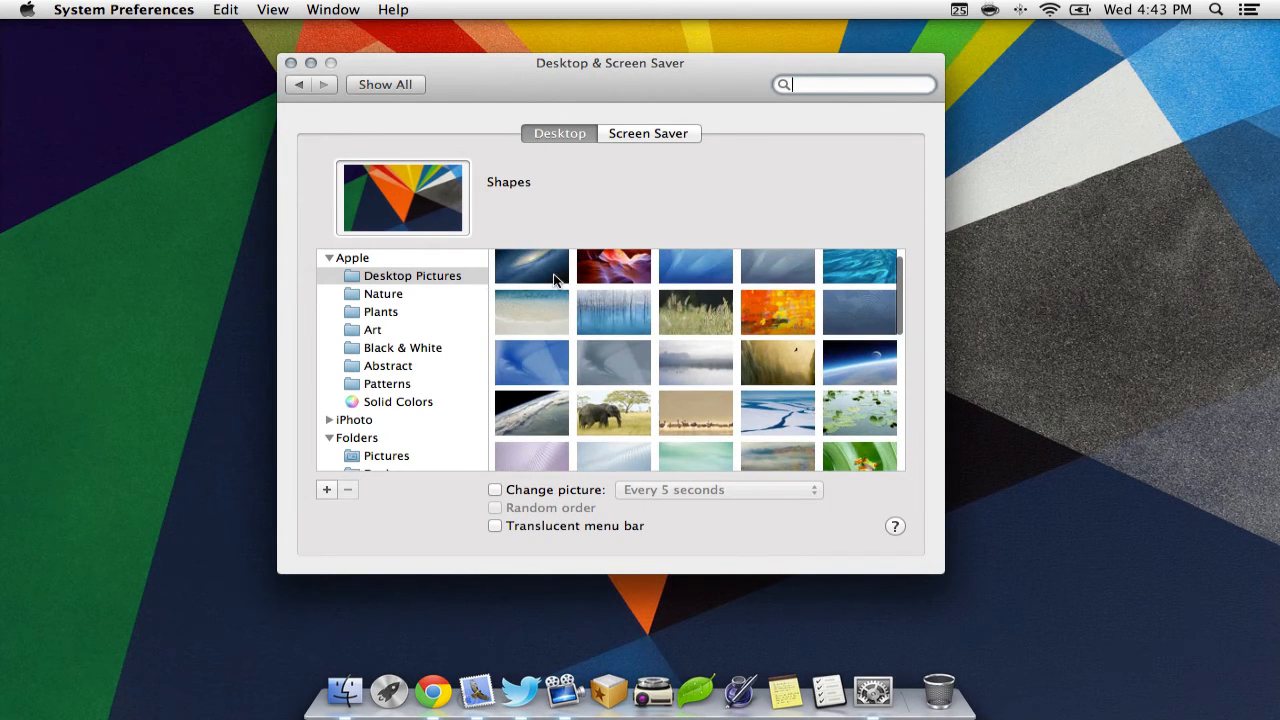
{"action": "left_click", "coordinate": [532, 264]}
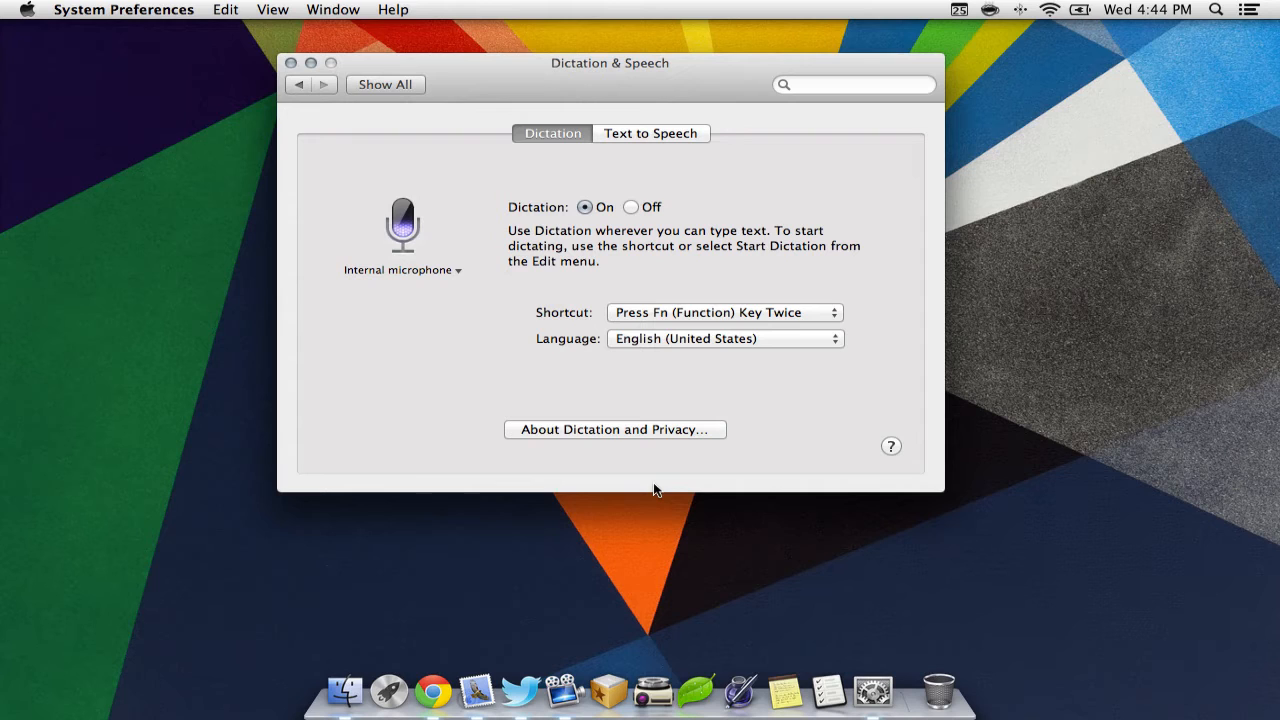
{"action": "mouse_move", "coordinate": [582, 230]}
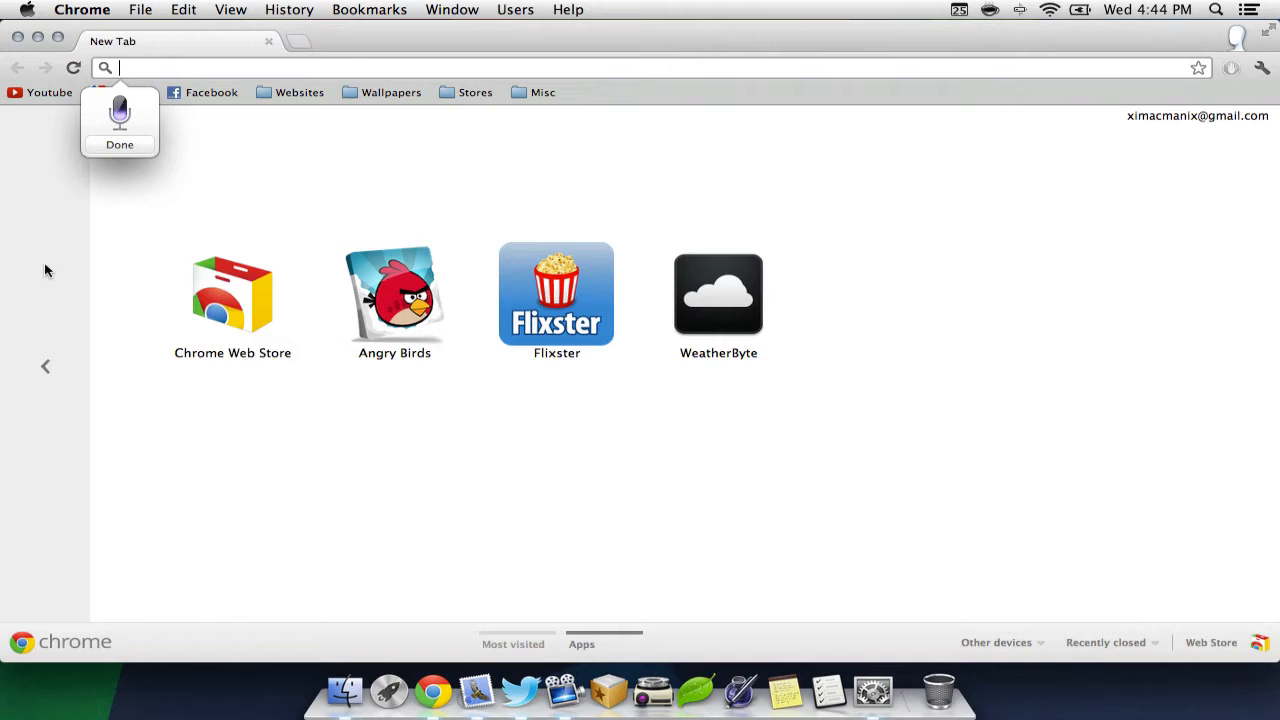
Dictate Google.com into Chrome's new-tab address bar
{"action": "type", "text": "Google.com"}
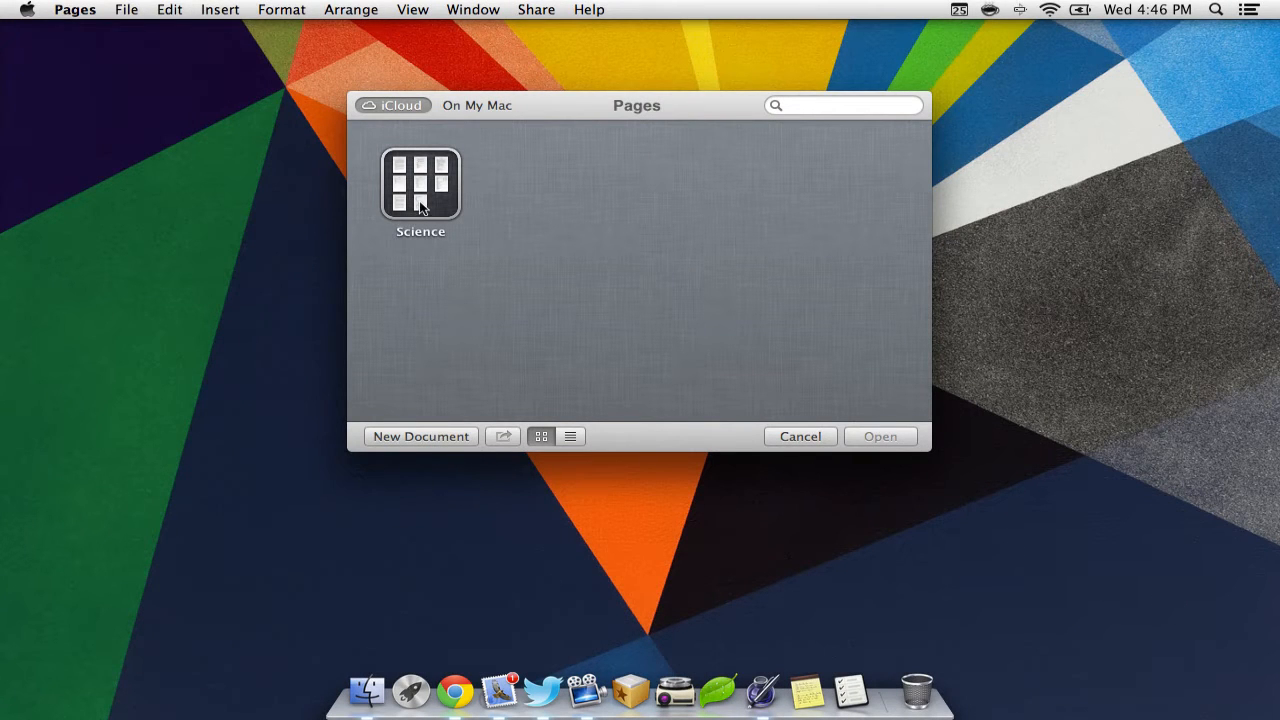
Switch the Pages browser from iCloud to the Mac's local Documents folders
{"action": "left_click", "coordinate": [476, 104]}
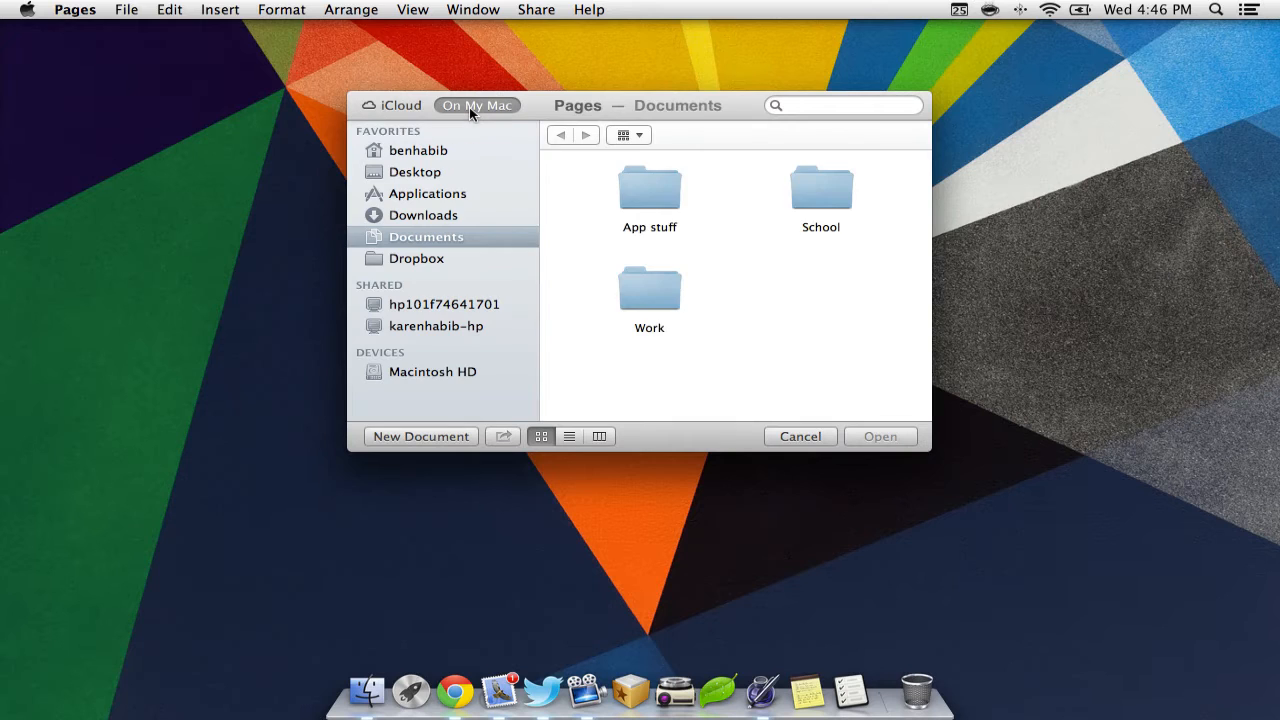
{"action": "left_click", "coordinate": [392, 104]}
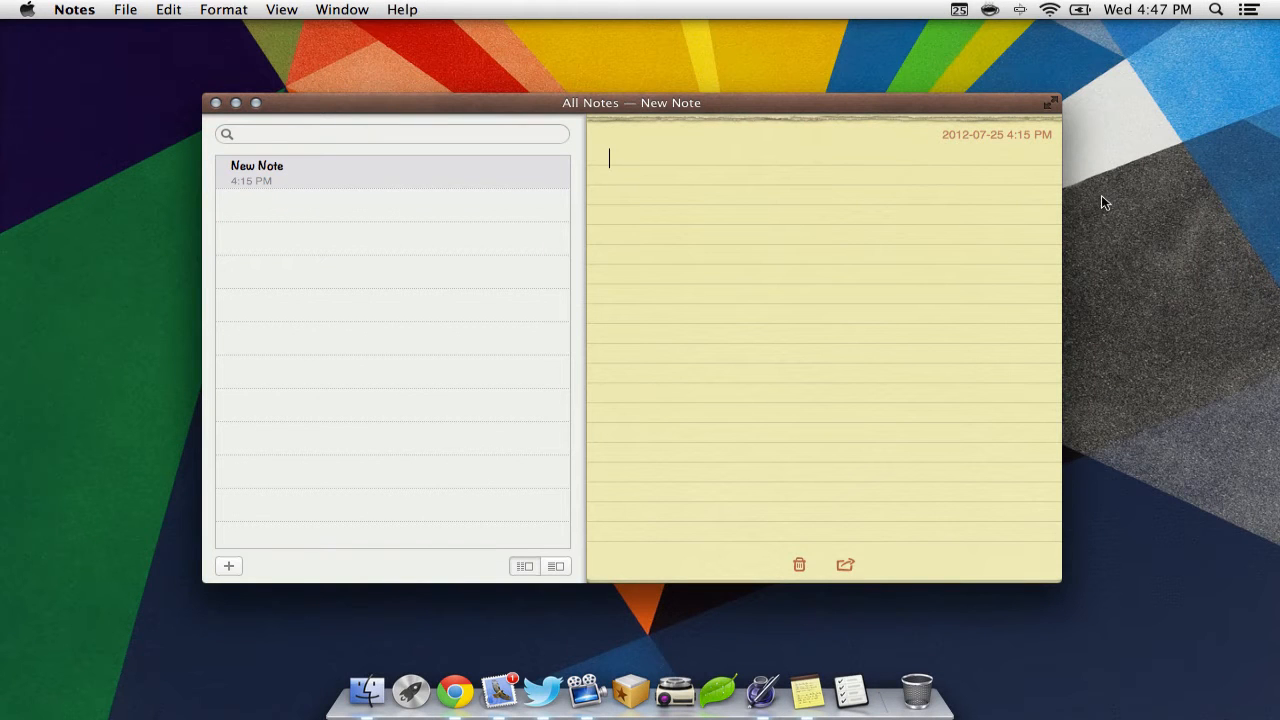
{"action": "mouse_move", "coordinate": [764, 196]}
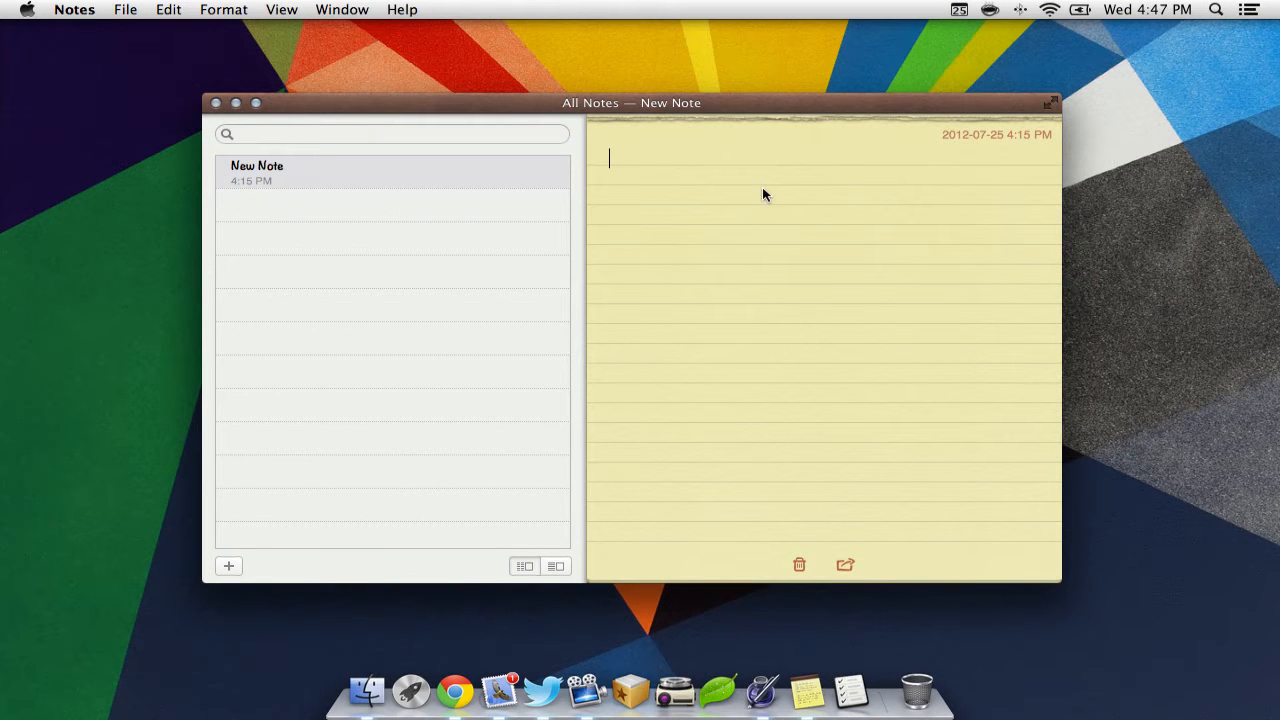
Write Hello in the new note's body
{"action": "type", "text": "Hello"}
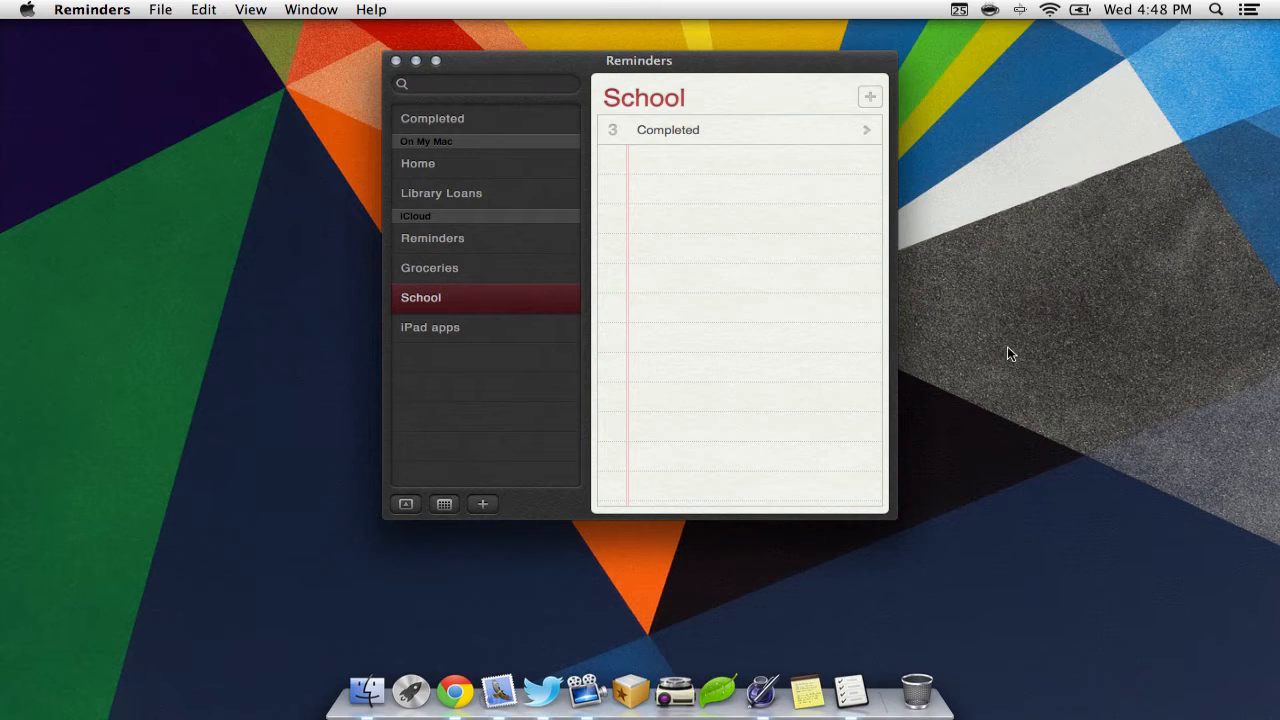
Add a new reminder to the School list and begin its text with 'Te'
{"action": "left_click", "coordinate": [868, 96]}
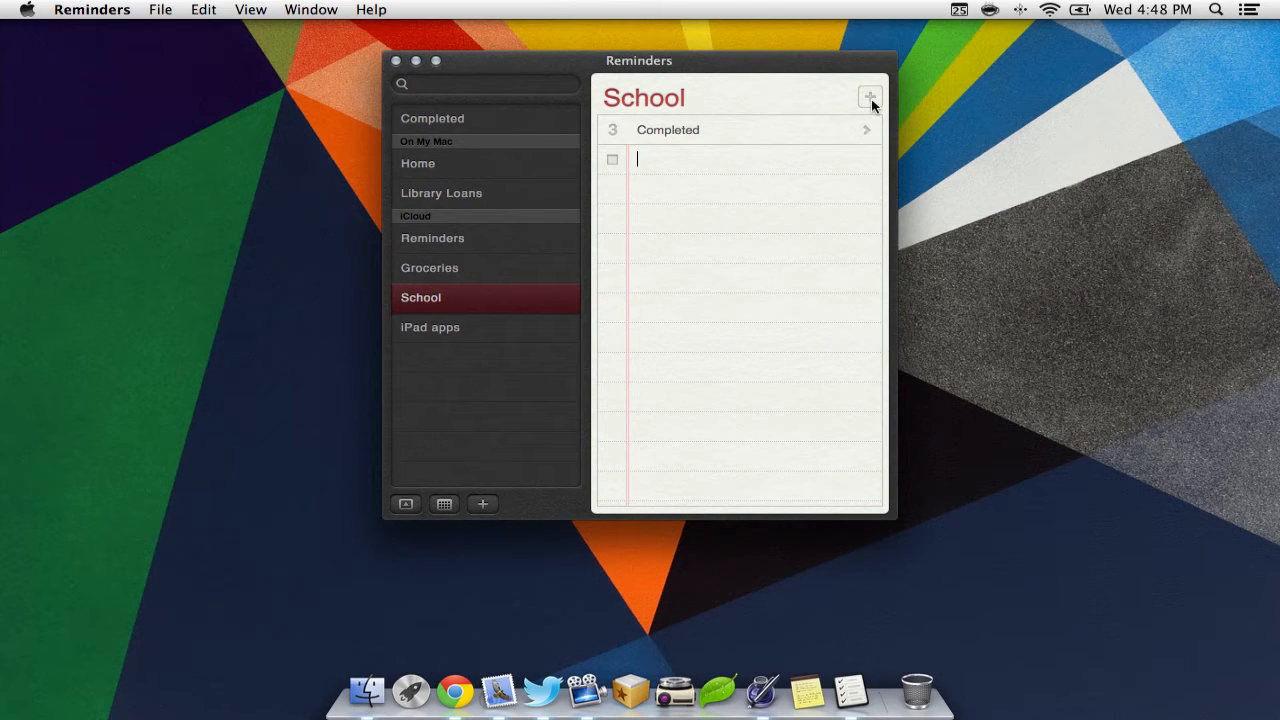
{"action": "type", "text": "Te"}
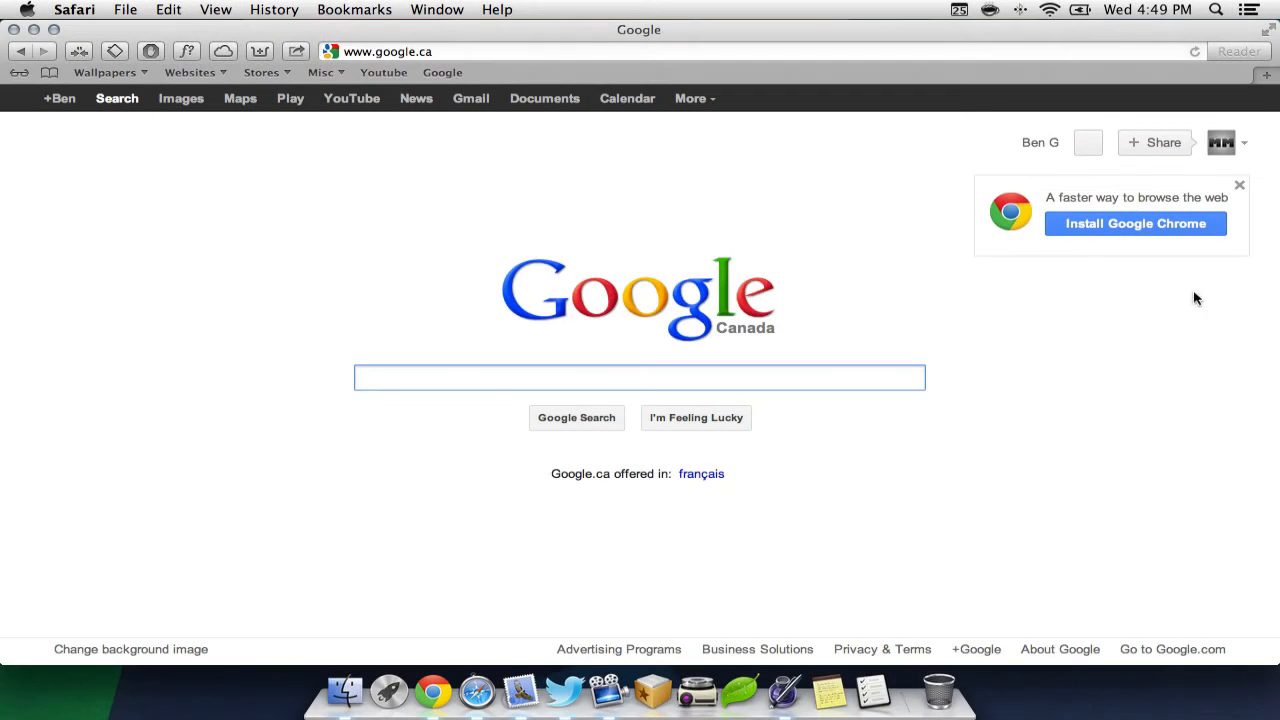
Look at a new Top Sites tab, then enter youtube.com as the address
{"action": "left_click", "coordinate": [1264, 94]}
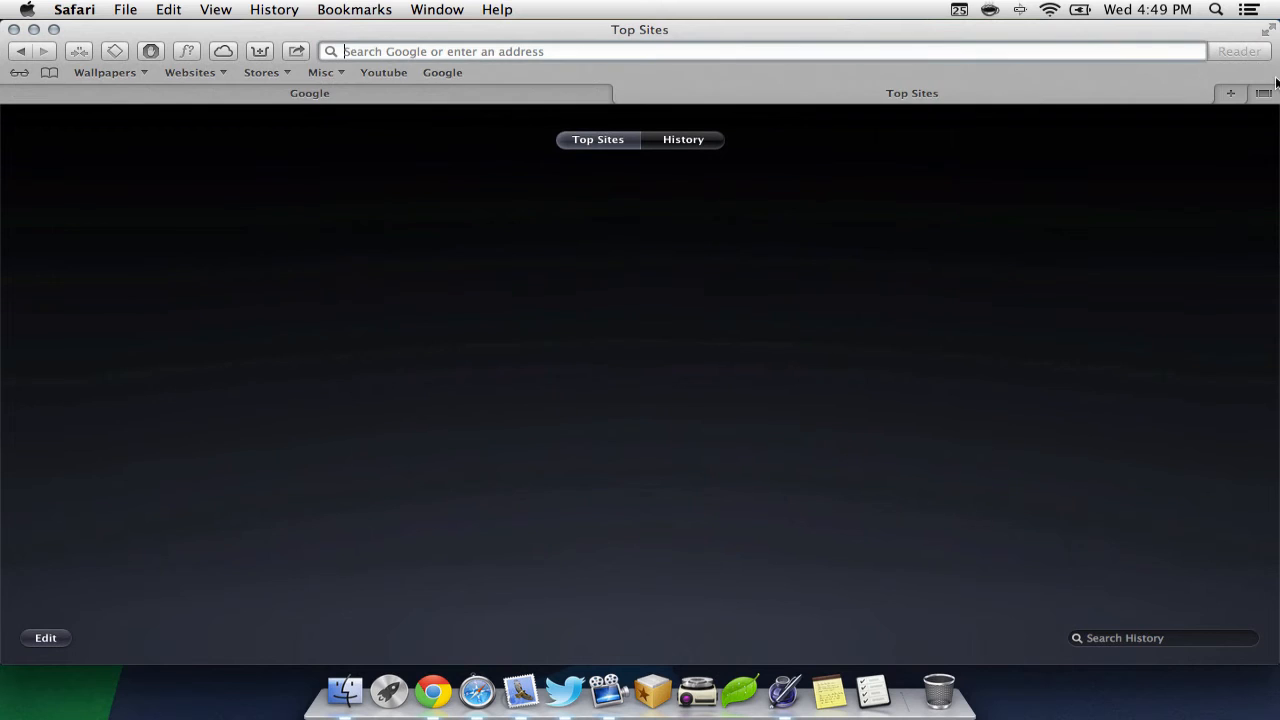
{"action": "left_click", "coordinate": [1264, 94]}
{"action": "type", "text": "www.youtube.com"}
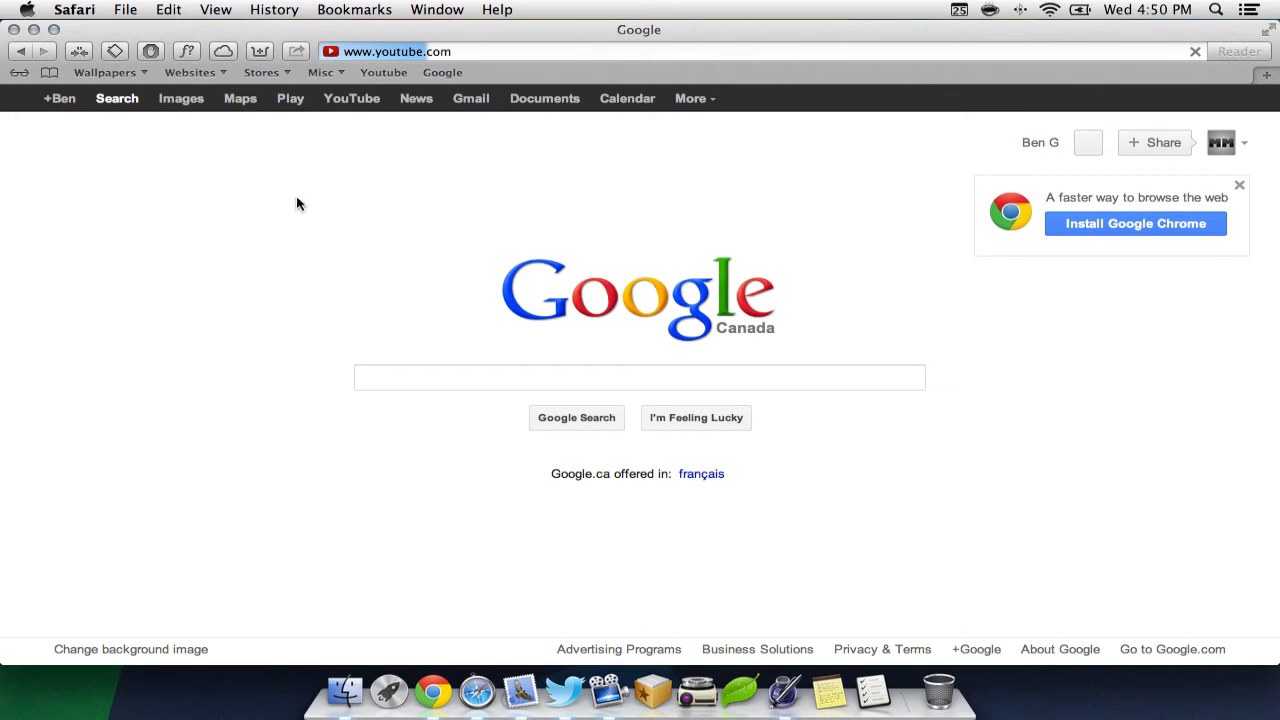
{"action": "left_click", "coordinate": [296, 52]}
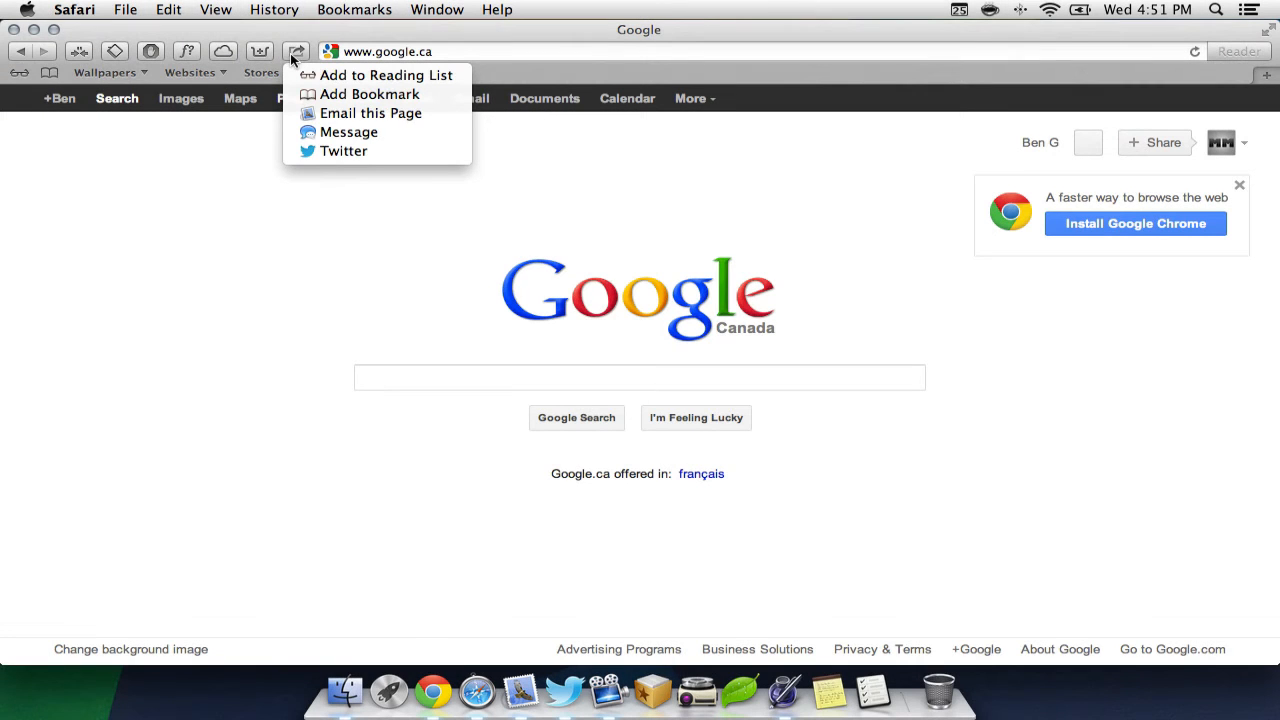
{"action": "mouse_move", "coordinate": [344, 152]}
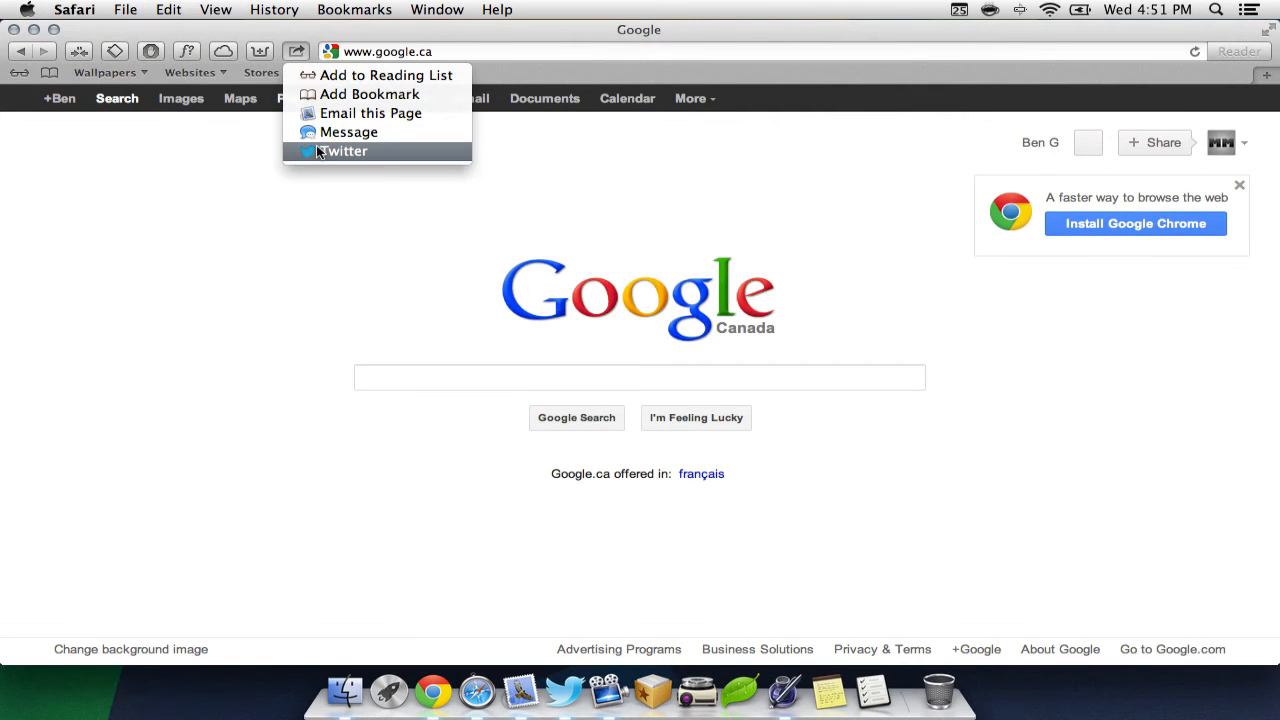
Share the Google Canada page on Twitter from Safari's Share menu
{"action": "left_click", "coordinate": [344, 152]}
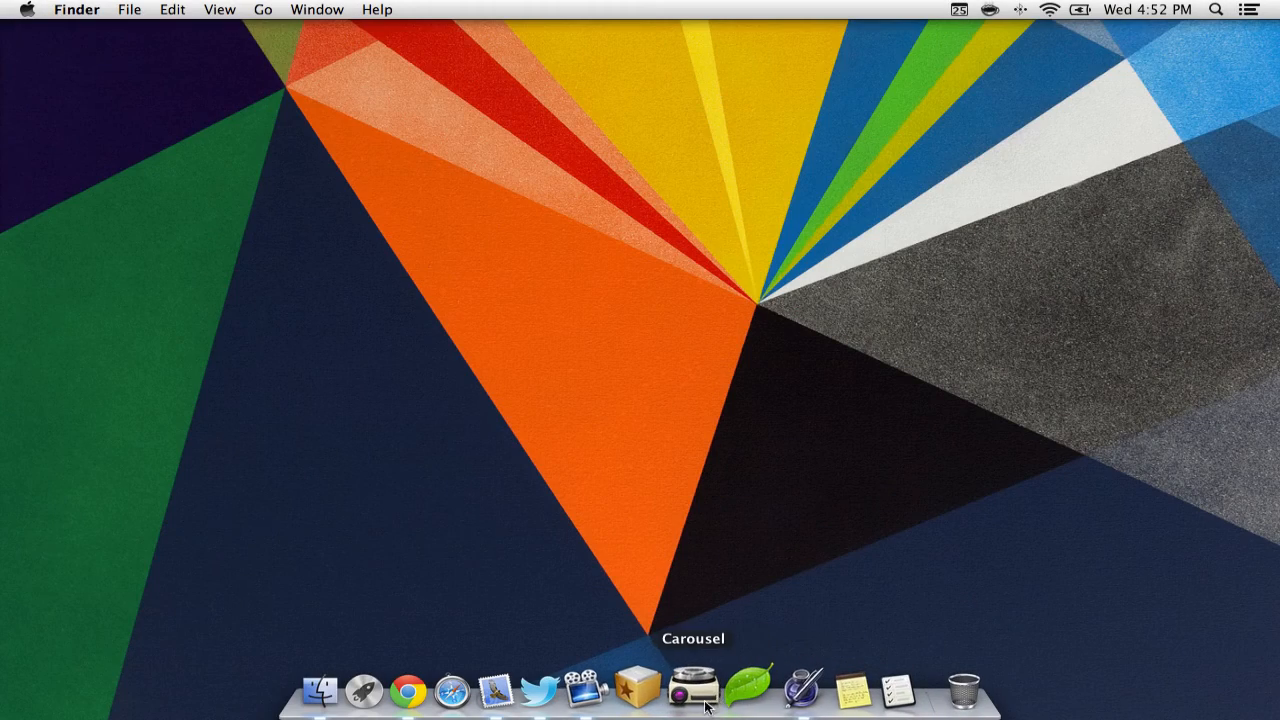
{"action": "mouse_move", "coordinate": [430, 688]}
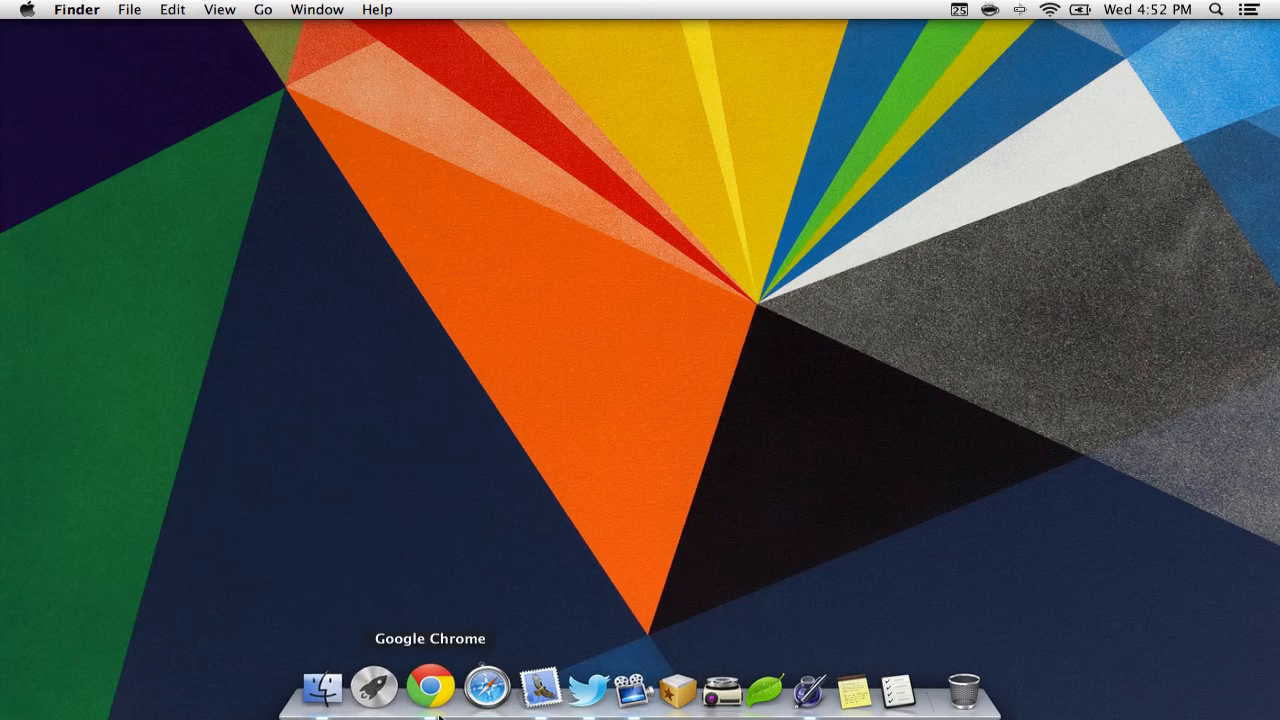